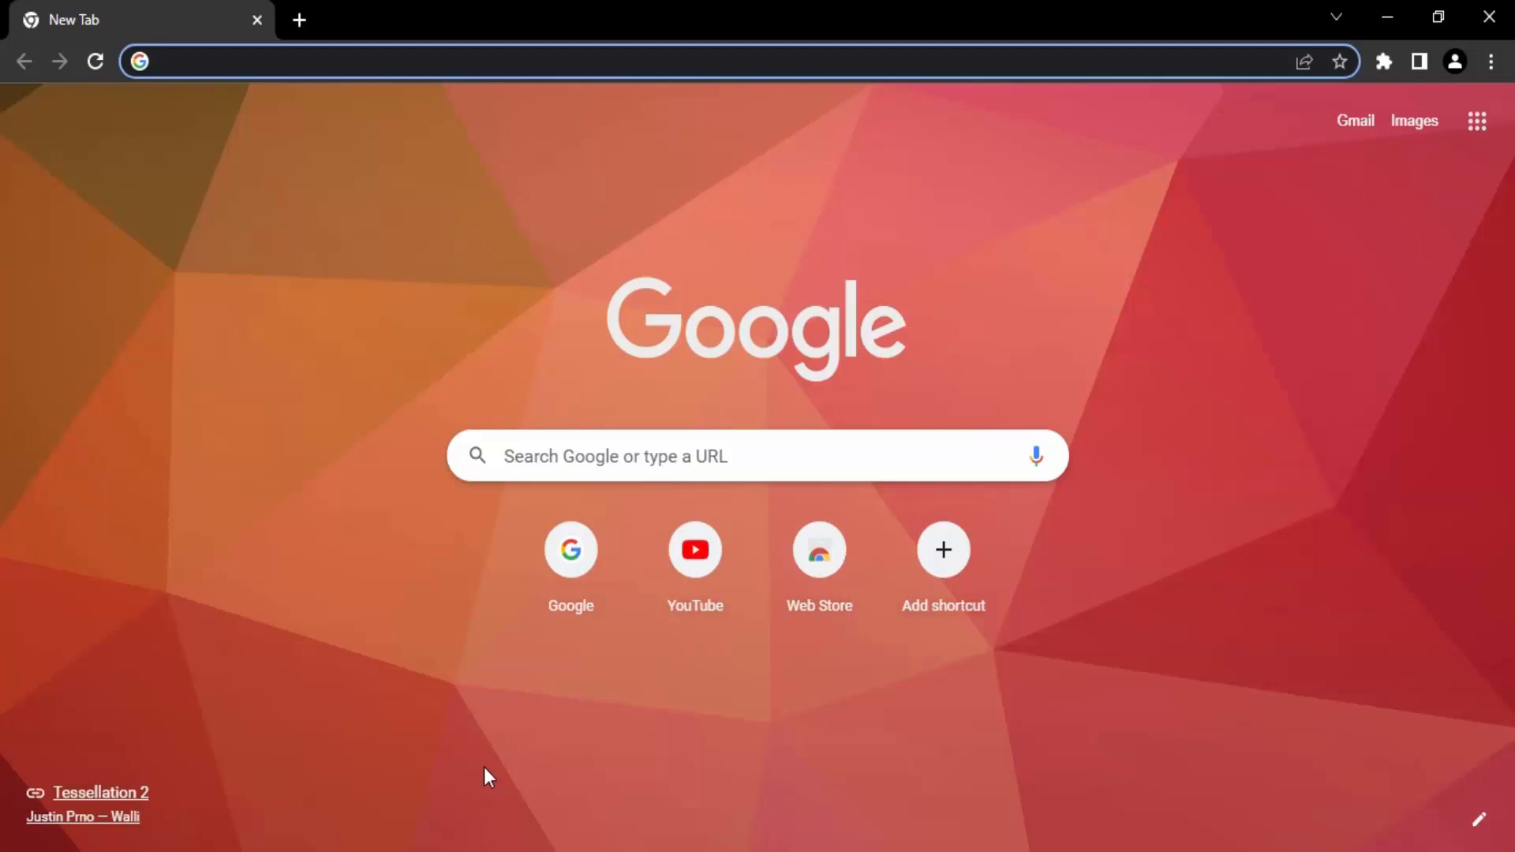
Step: Reach Chrome's Settings page from the three-dot menu
left_click(677, 62)
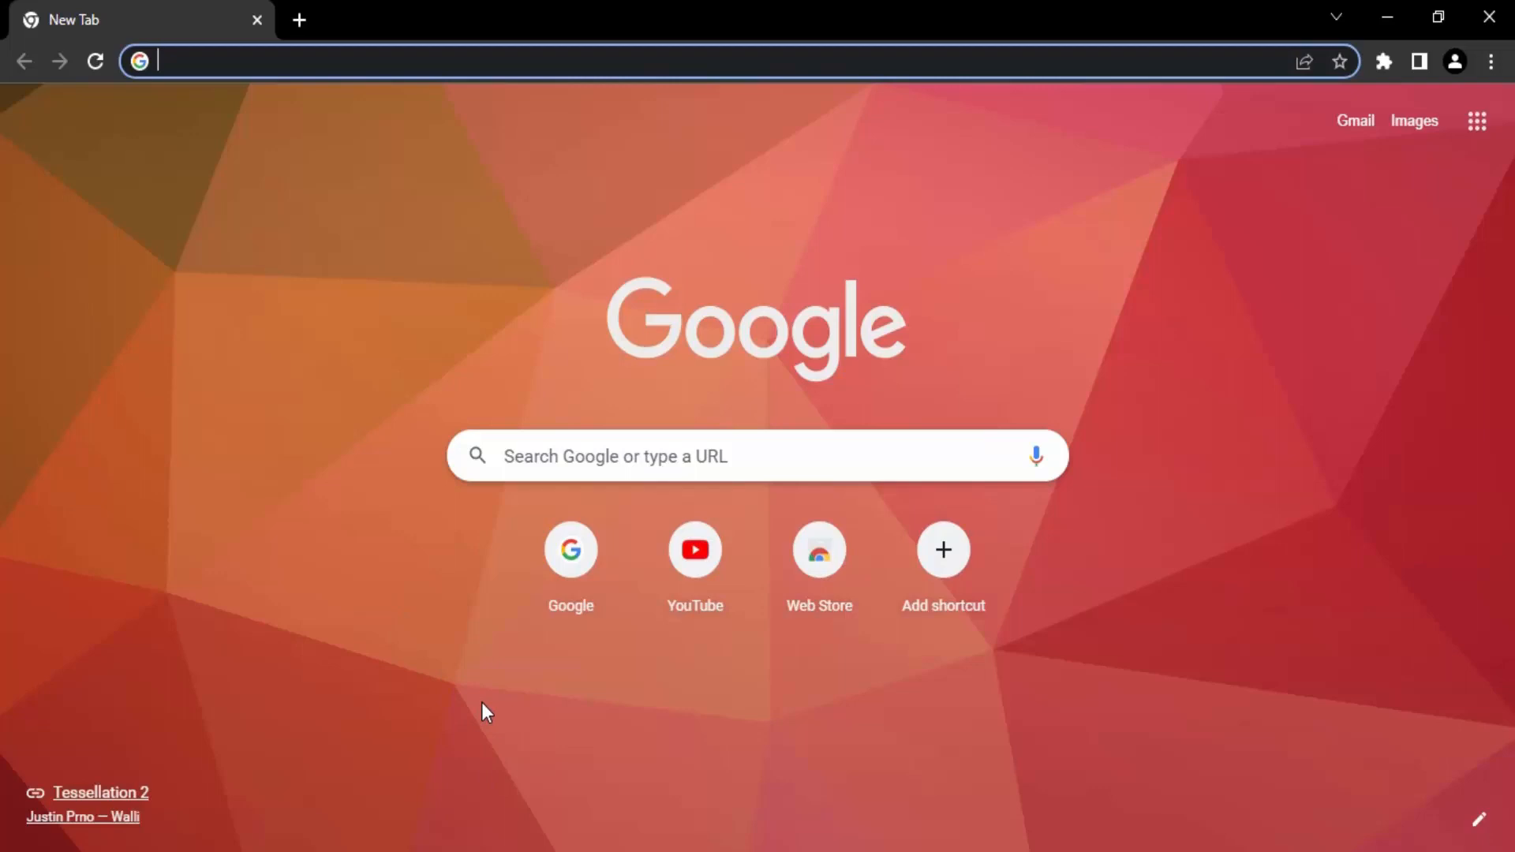
mouse_move(1215, 631)
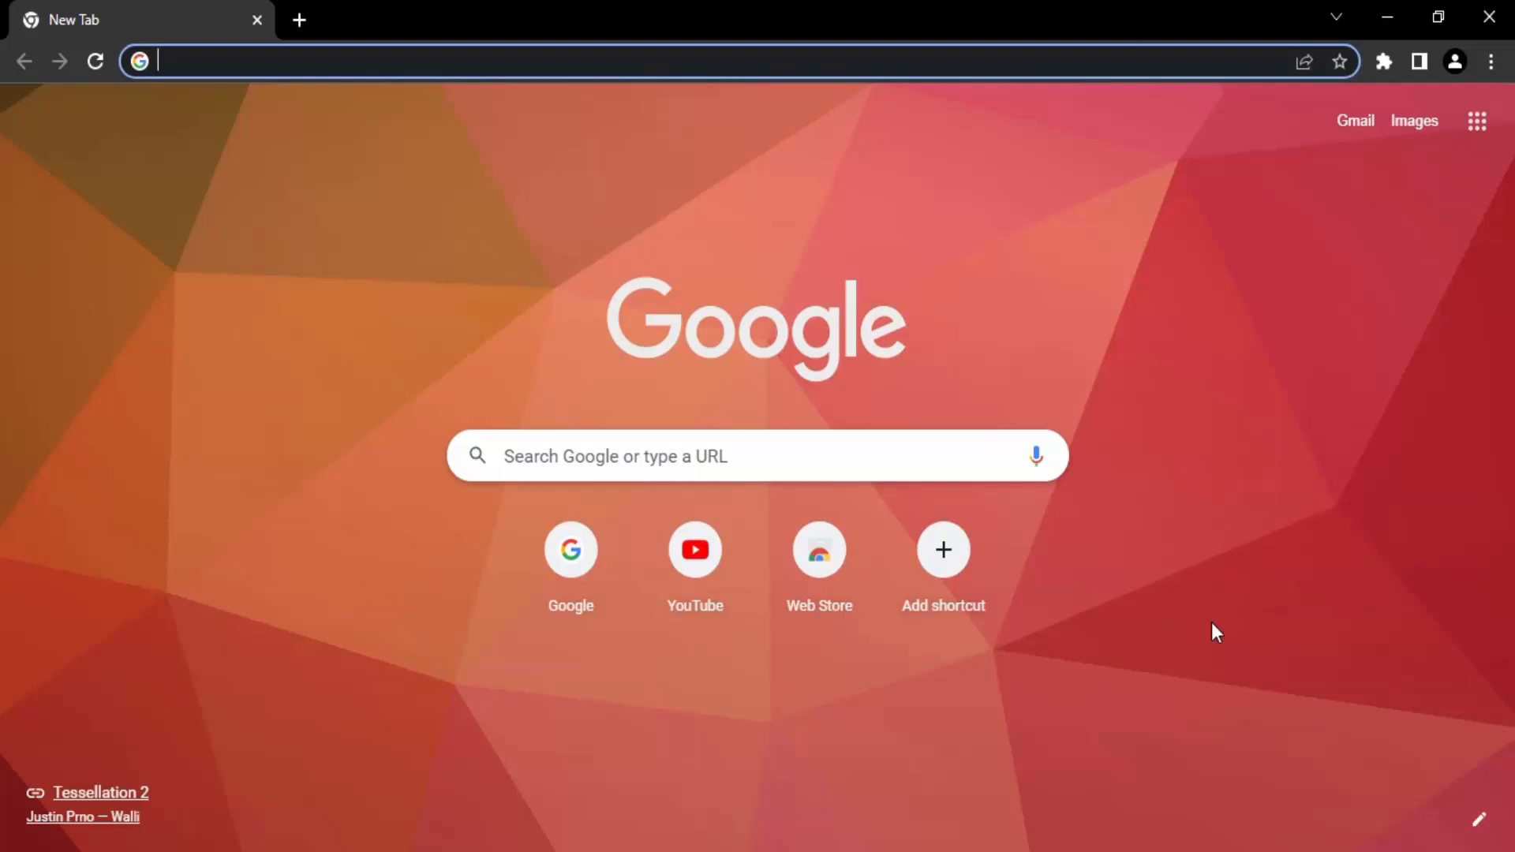
mouse_move(1122, 587)
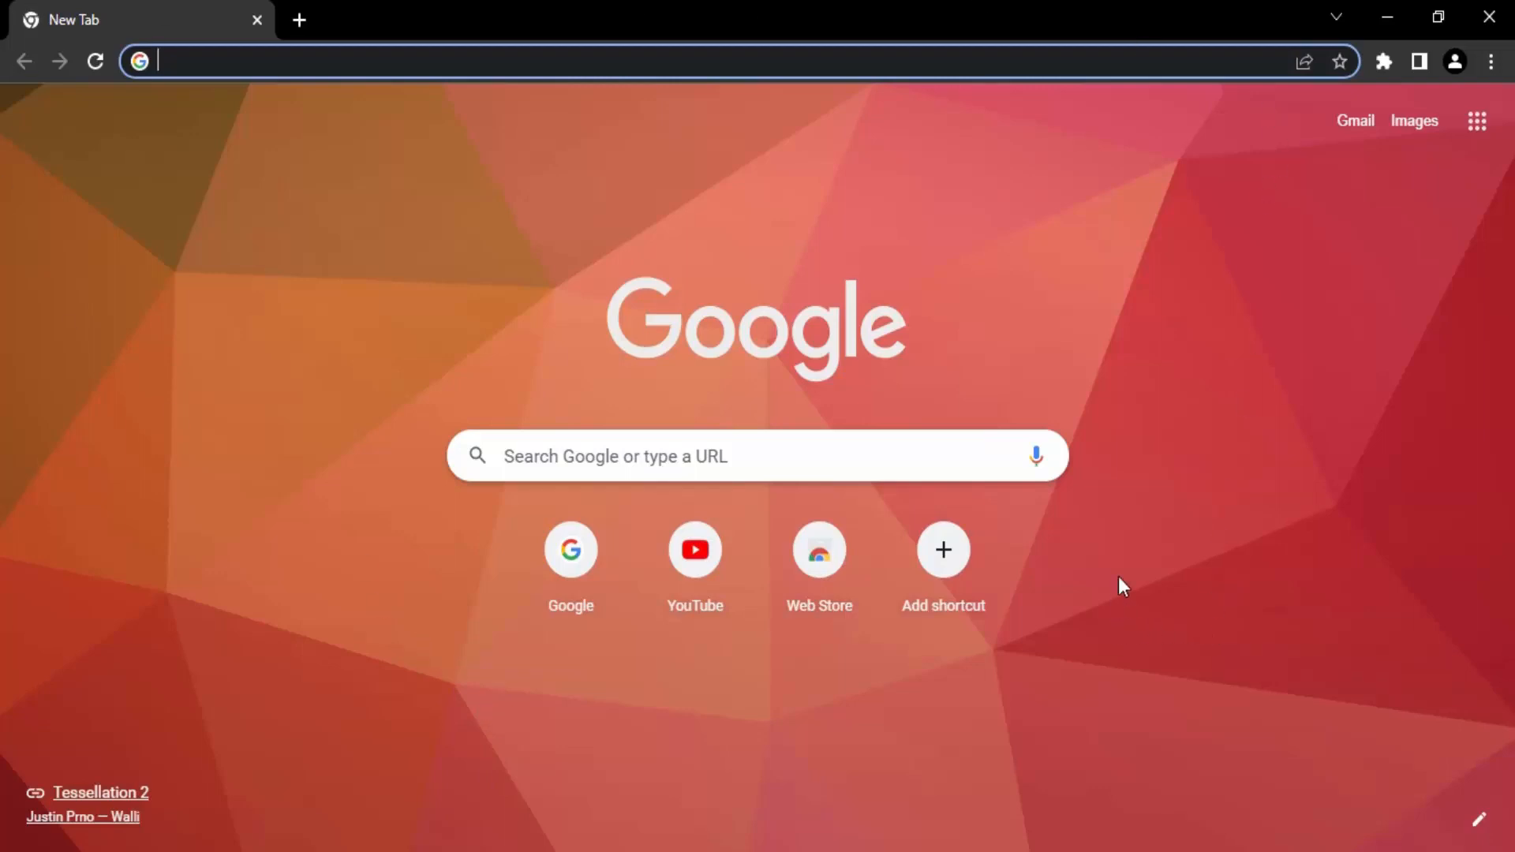
mouse_move(1493, 74)
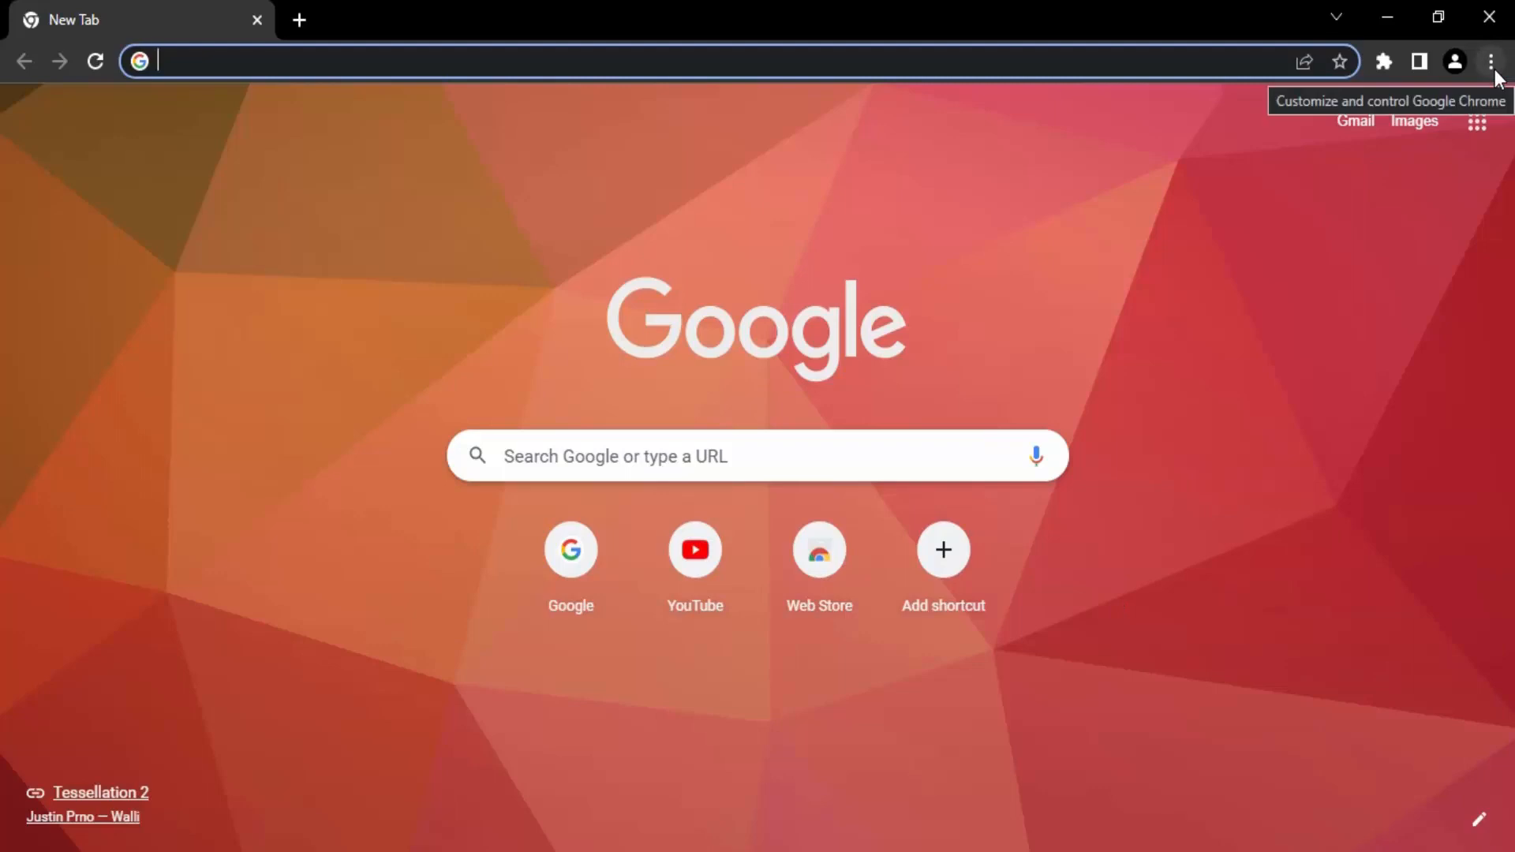
left_click(1491, 61)
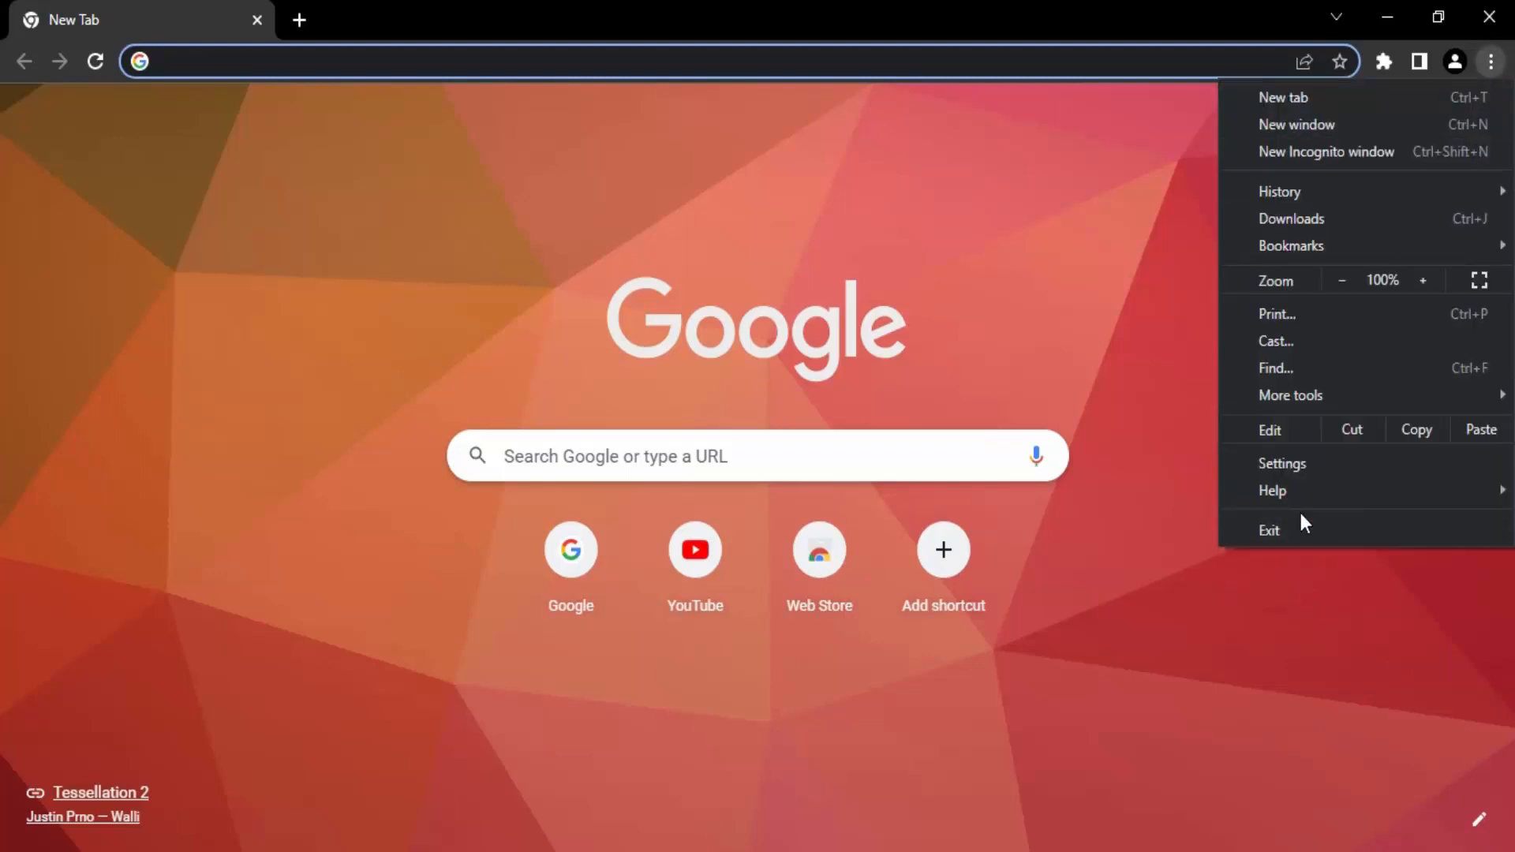
left_click(1281, 462)
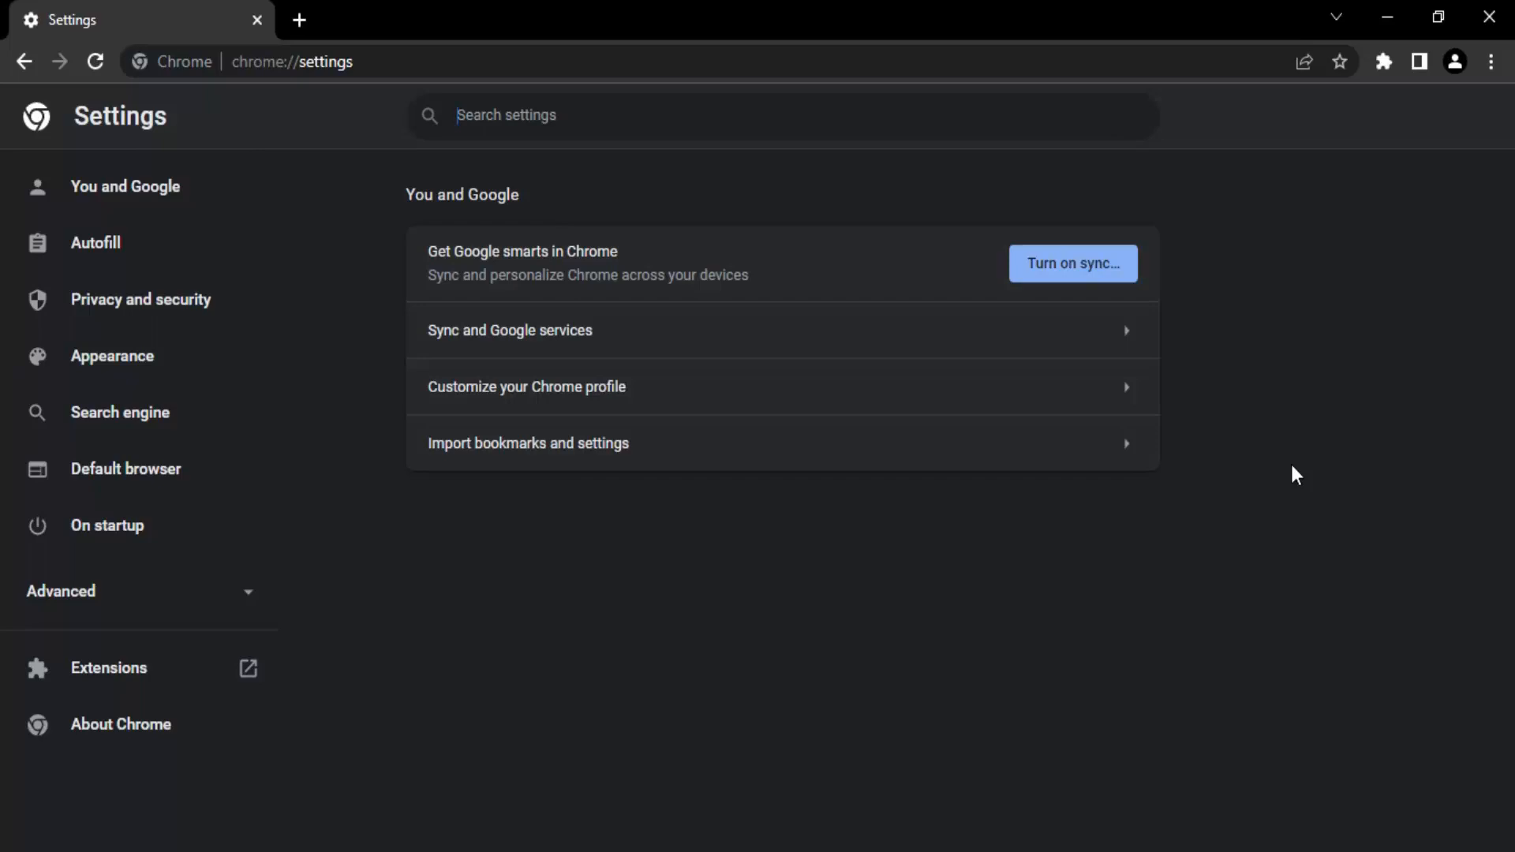
mouse_move(5, 664)
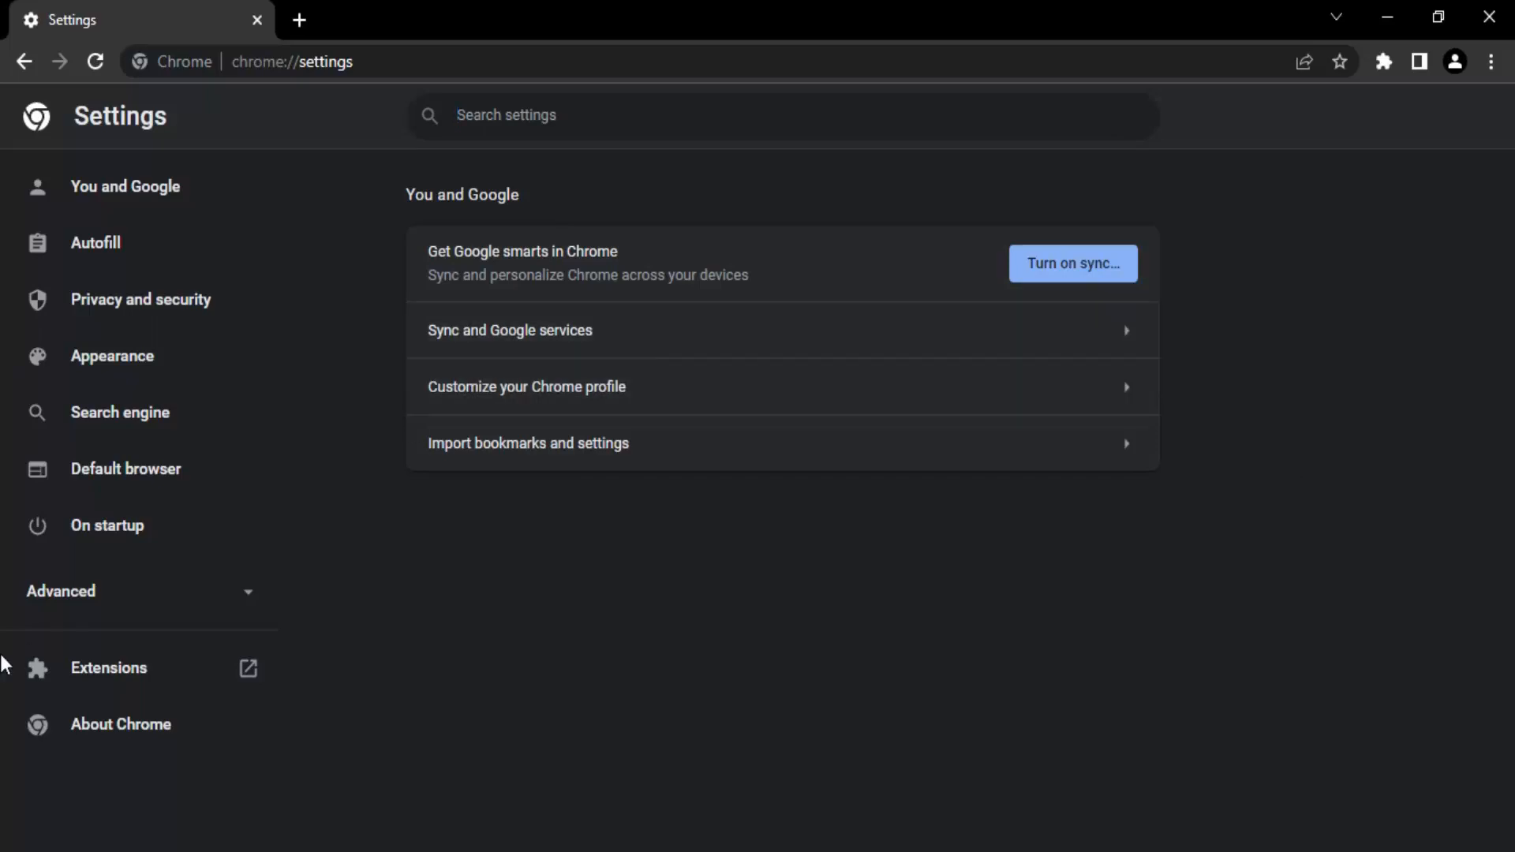
Step: Expand the Advanced sidebar group to show Languages, Downloads, Accessibility and System
left_click(61, 590)
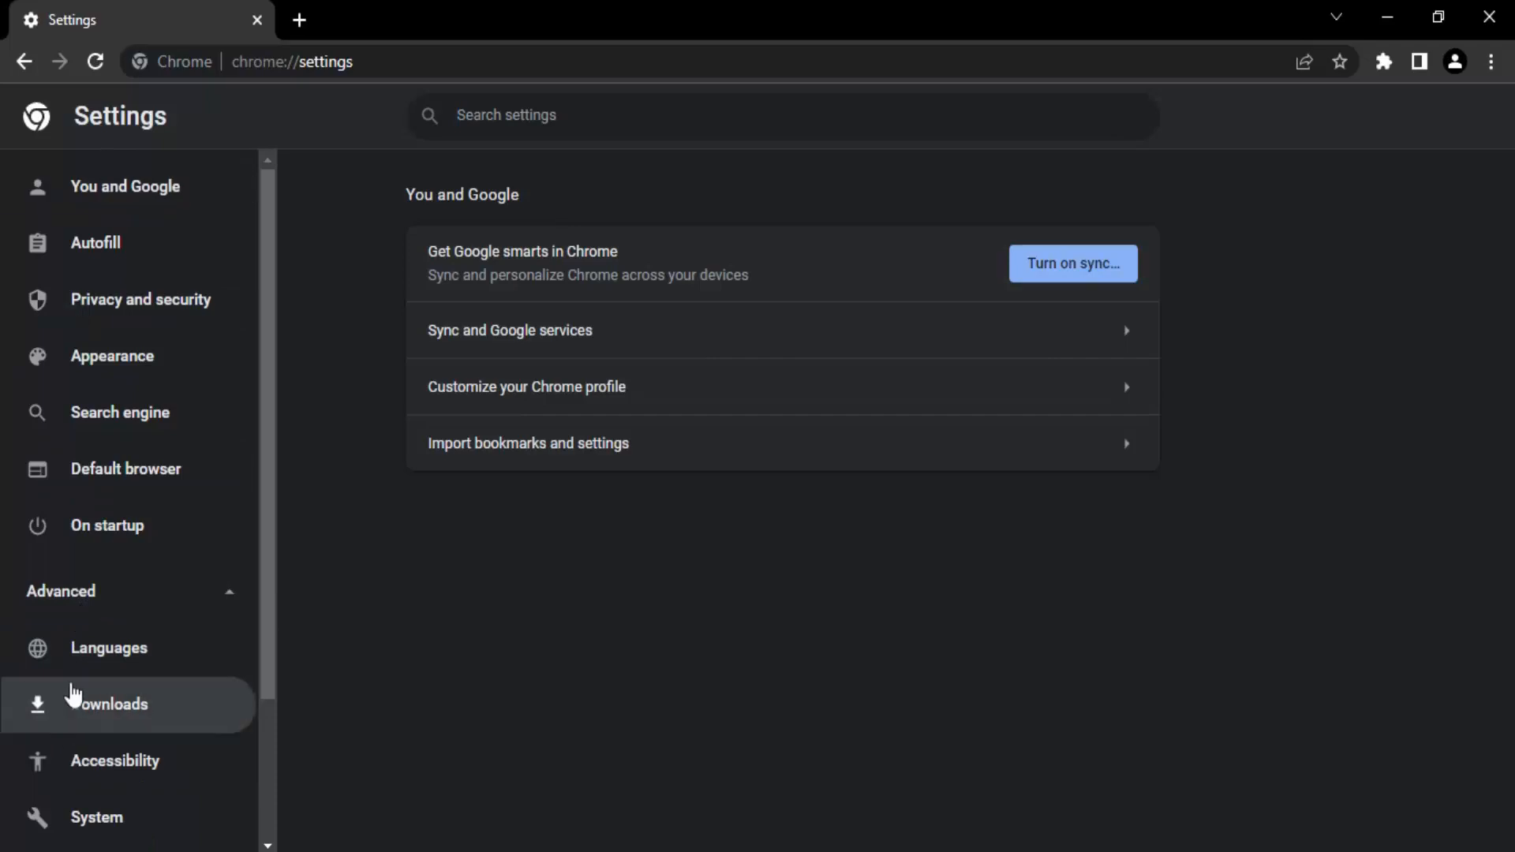
scroll("down", 3)
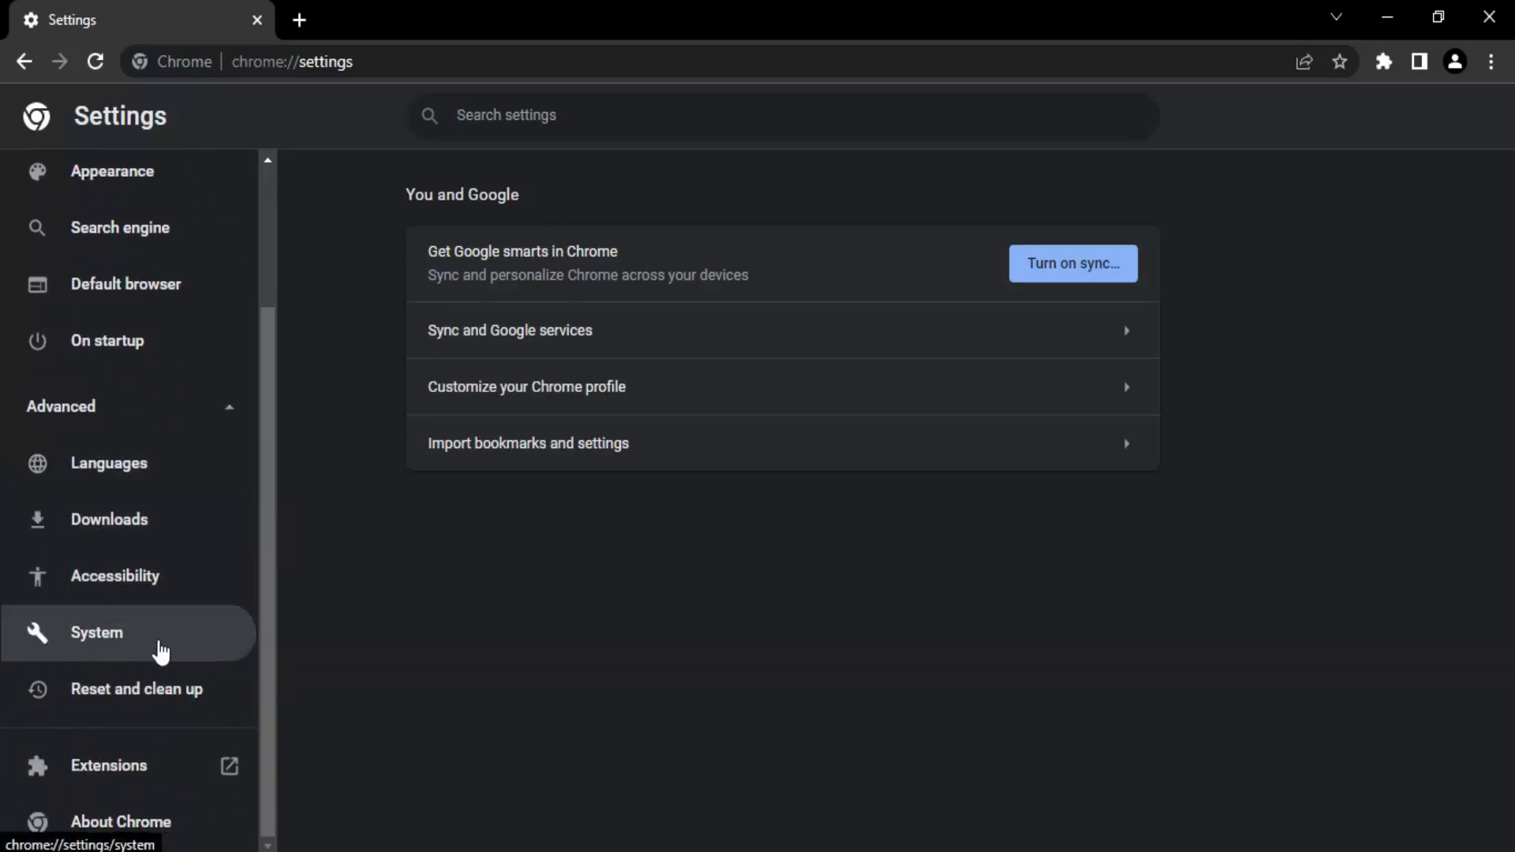
Step: In System settings, switch off 'Use hardware acceleration when available' so Relaunch appears
left_click(96, 631)
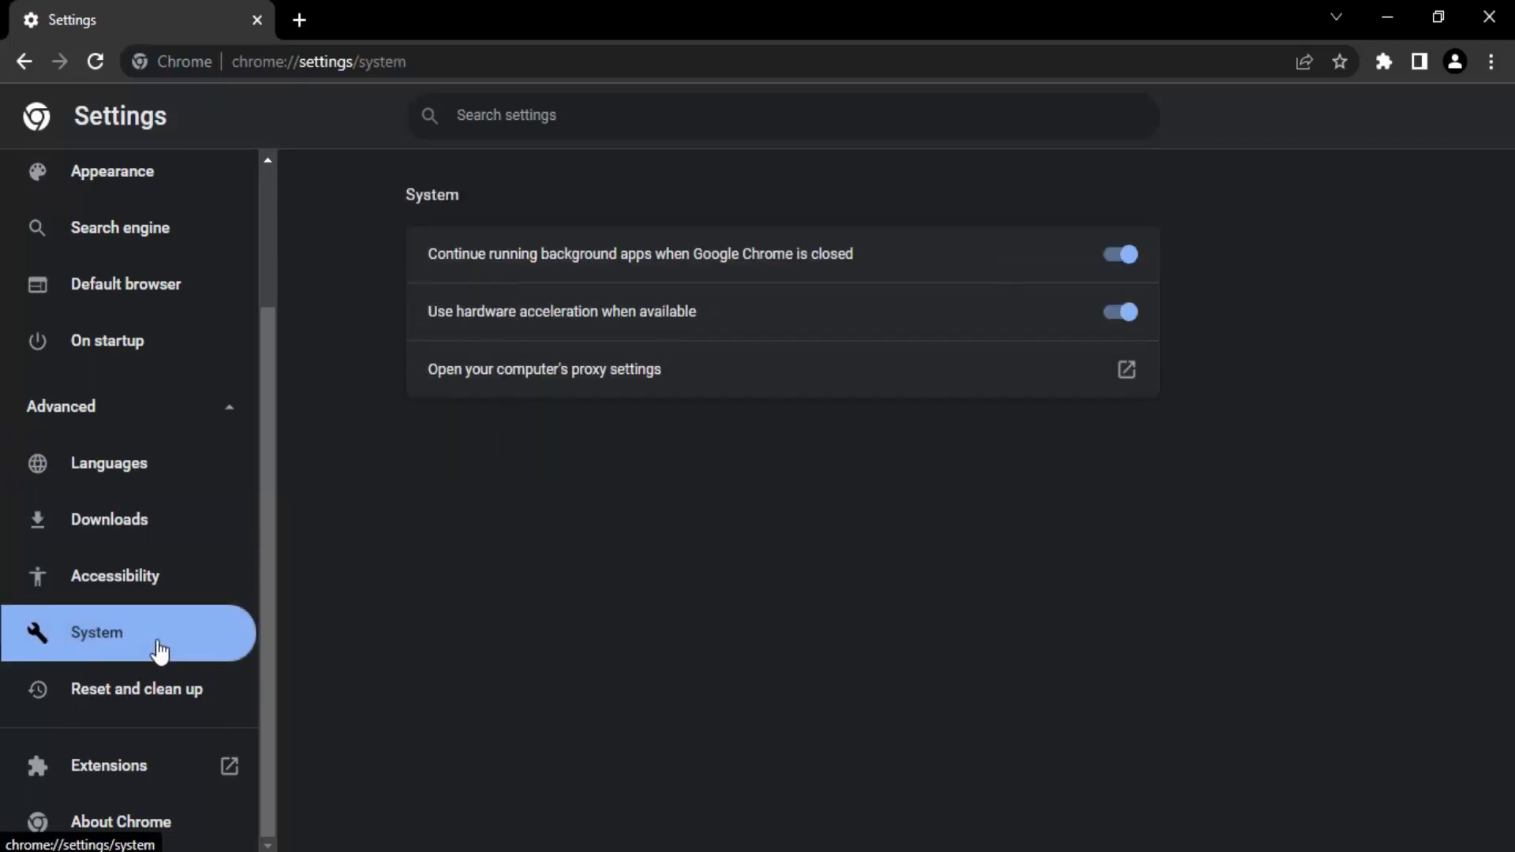
mouse_move(455, 311)
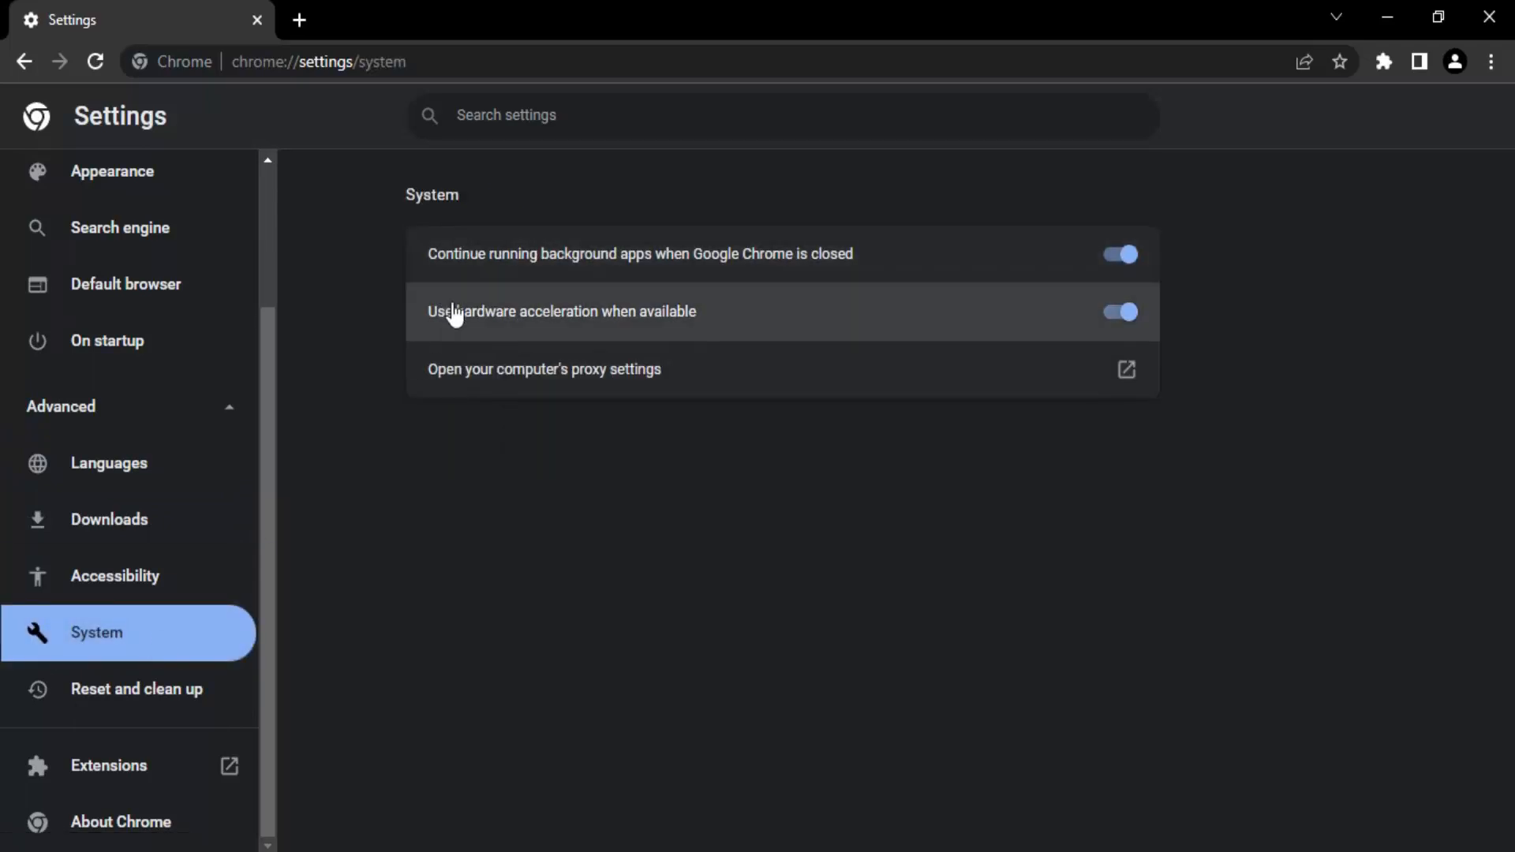
mouse_move(452, 329)
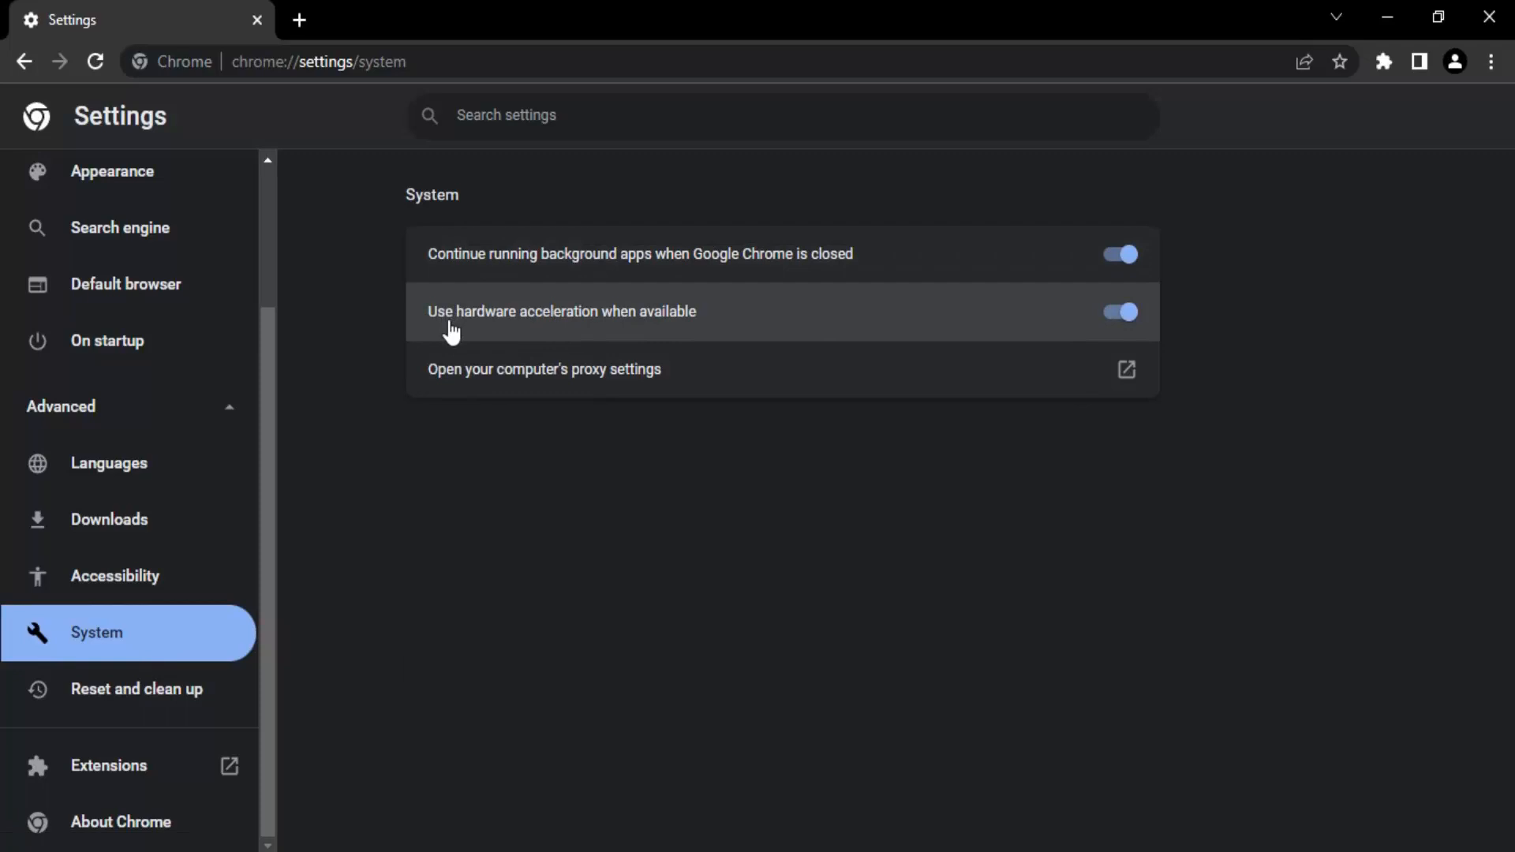
mouse_move(694, 336)
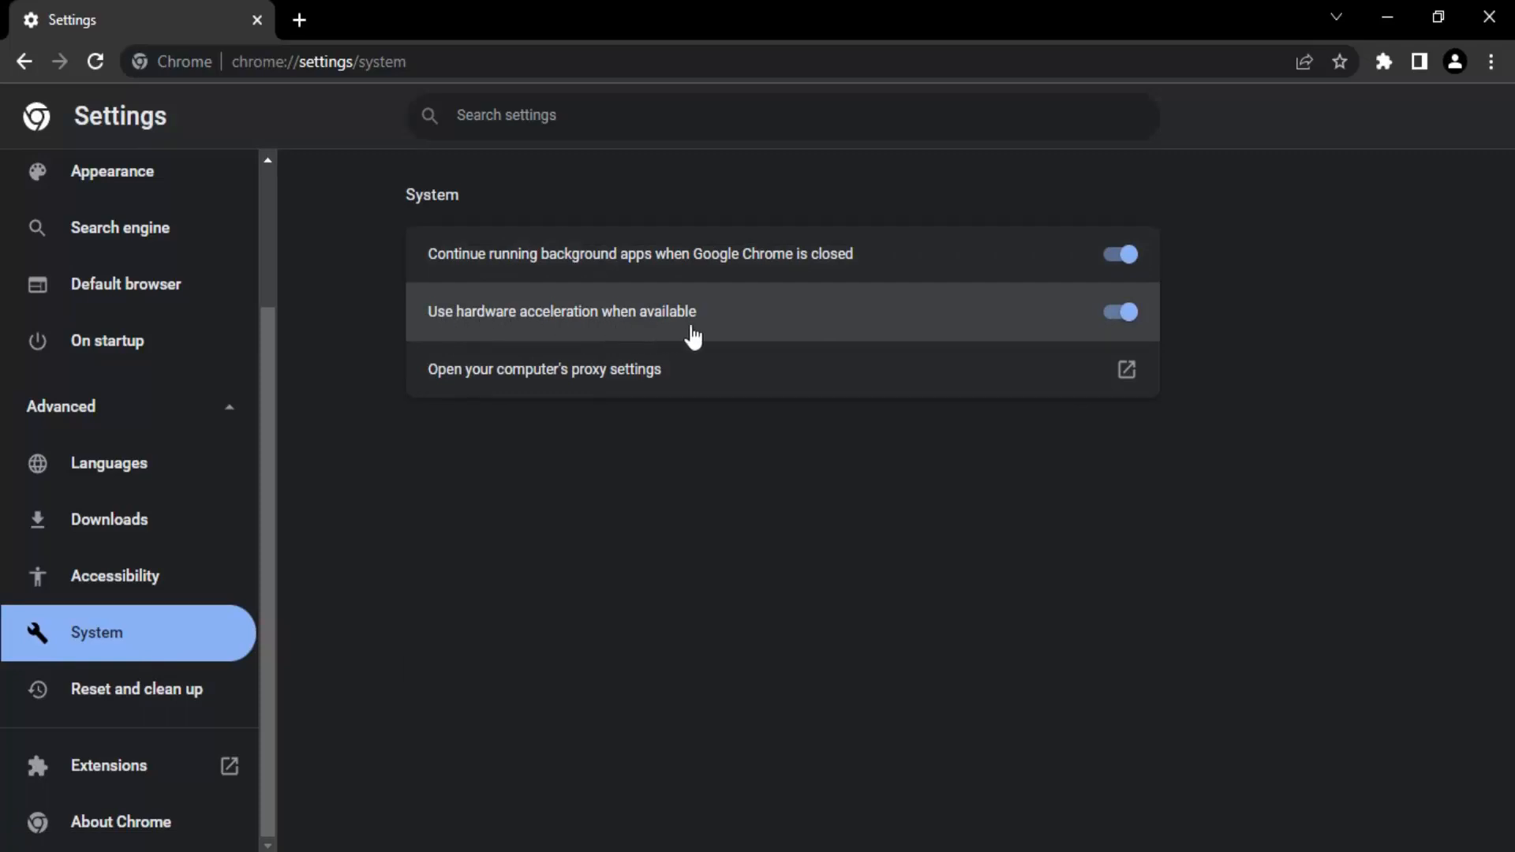
mouse_move(1139, 340)
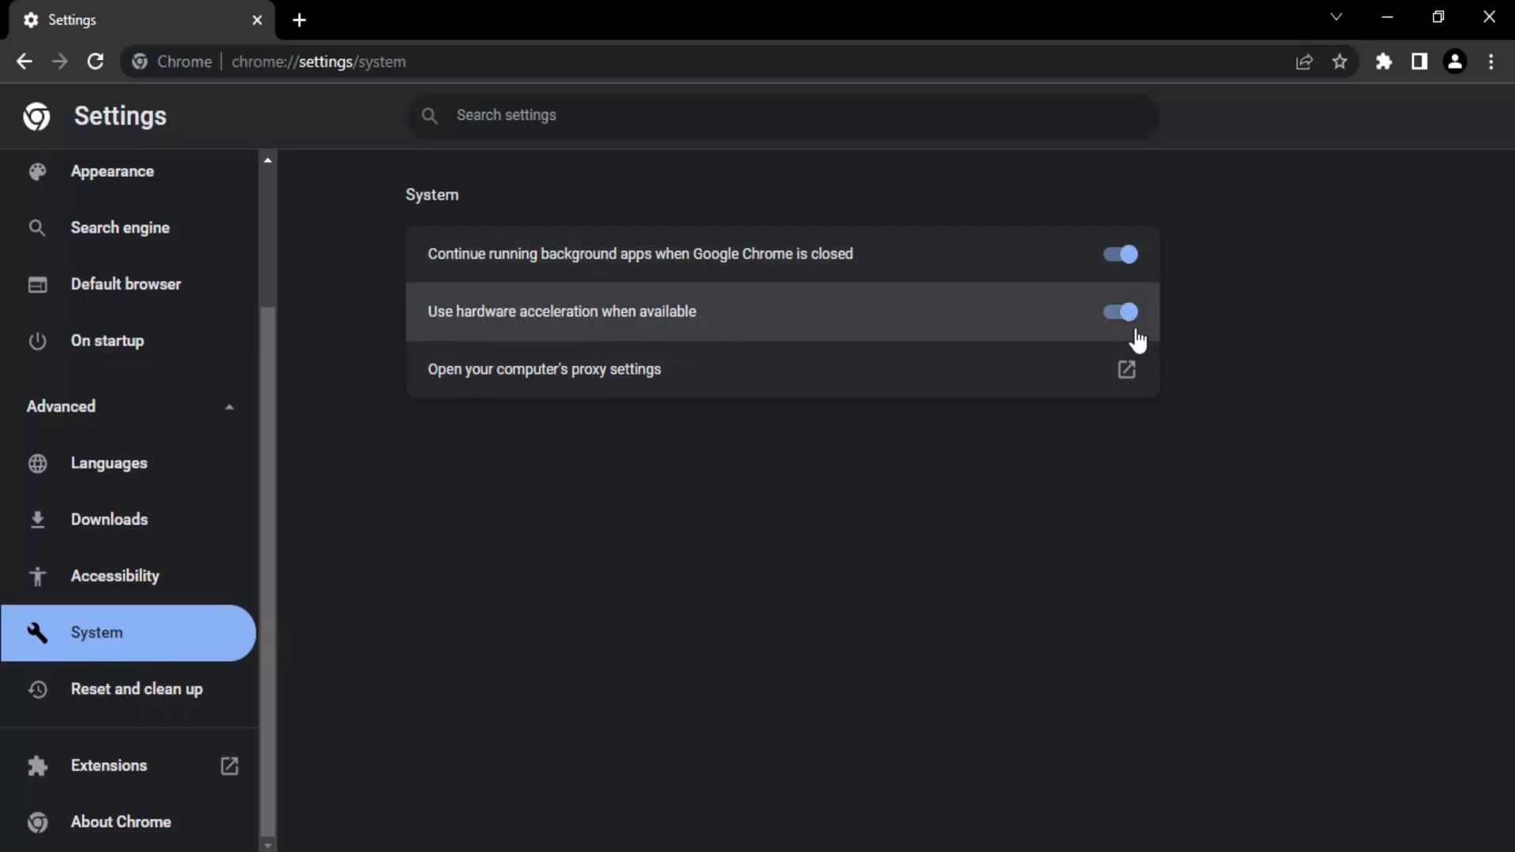
left_click(1117, 310)
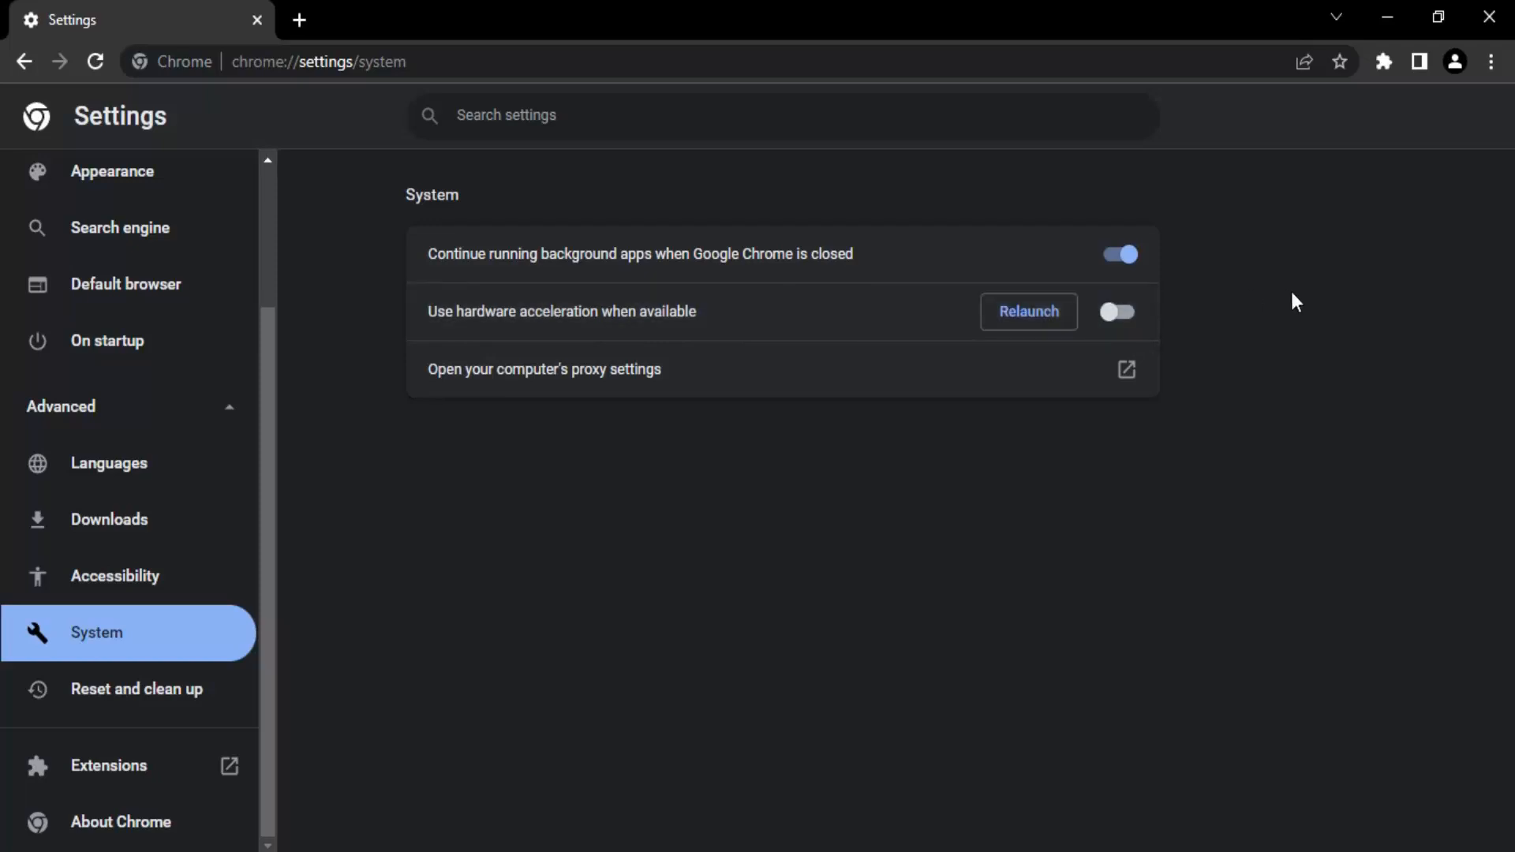
mouse_move(1027, 311)
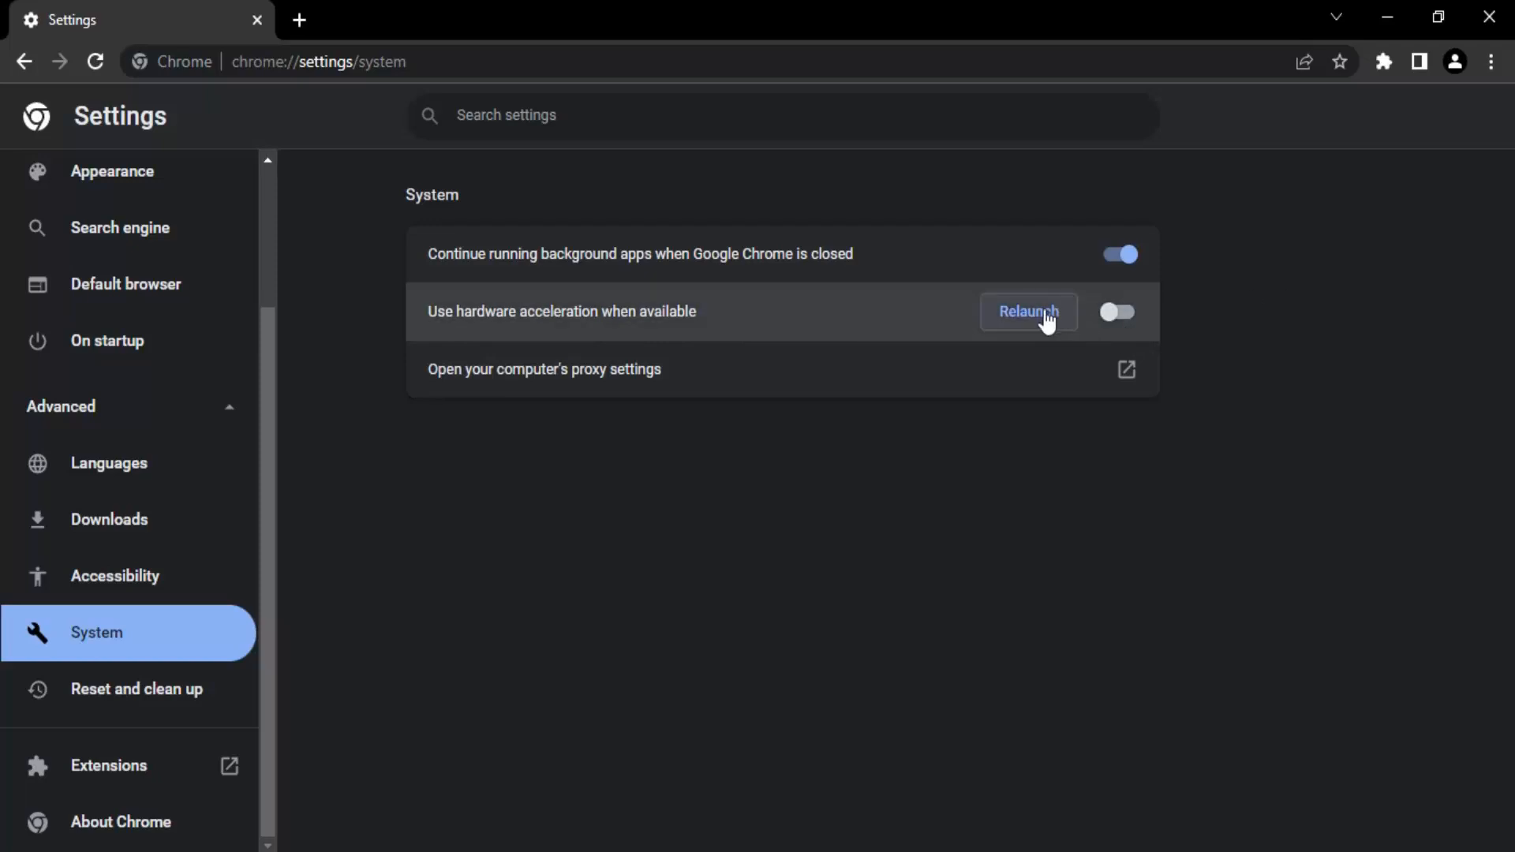